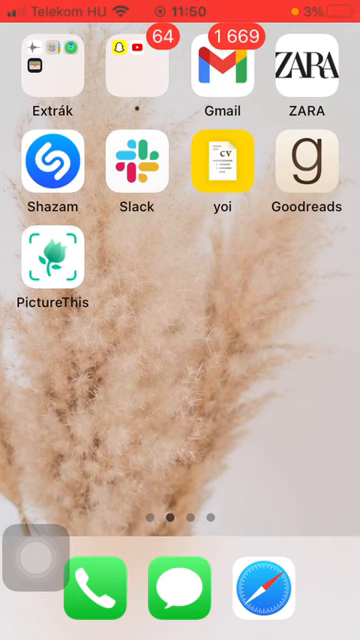
# Launch the yoi app from the Home Screen onto its Profile page
pyautogui.click(224, 164)
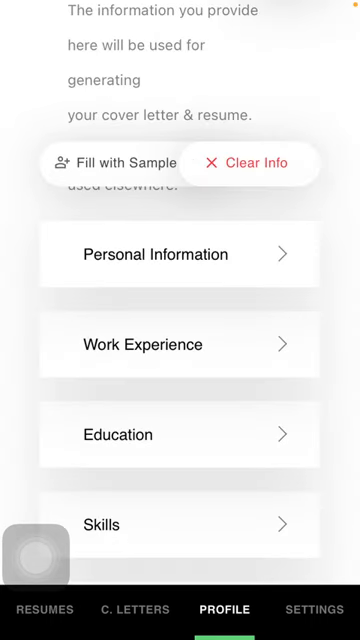
# Enter Work Experience and record 8 years working, then reach the jobs list
pyautogui.click(180, 344)
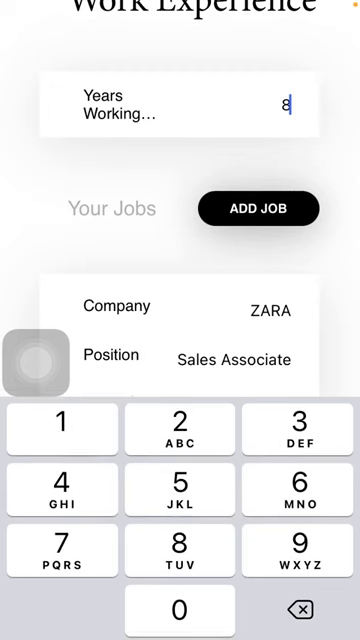
pyautogui.scroll(3)
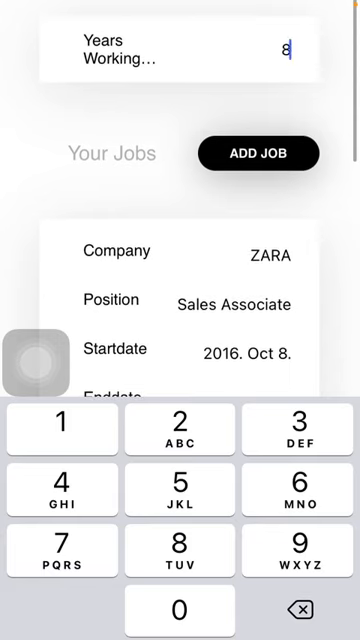
pyautogui.scroll(-3)
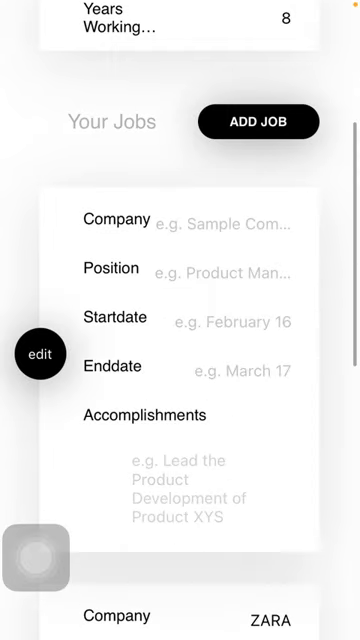
# Scroll through the blank, ZARA and Target job cards and reveal the edit controls
pyautogui.scroll(3)
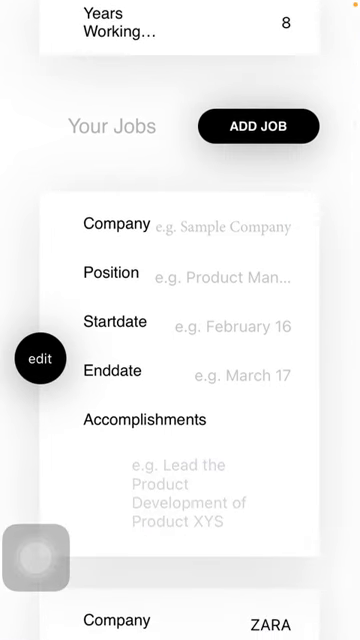
pyautogui.scroll(-3)
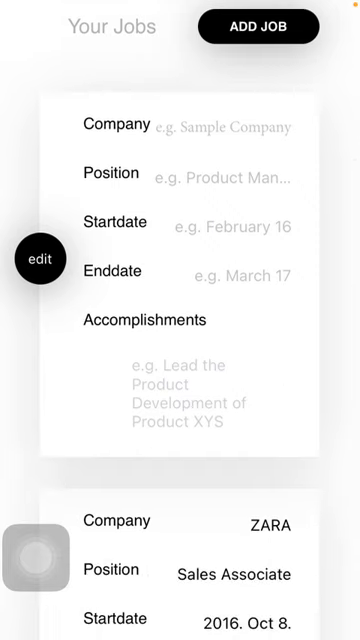
pyautogui.scroll(3)
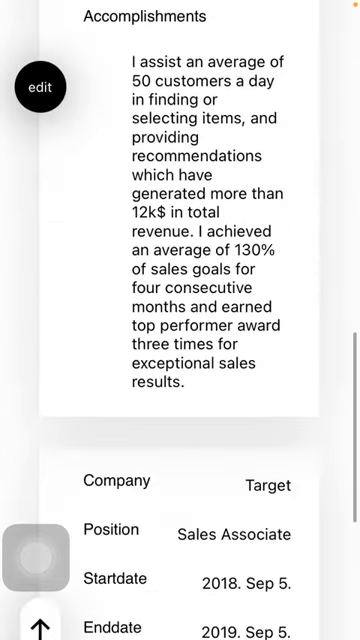
pyautogui.scroll(3)
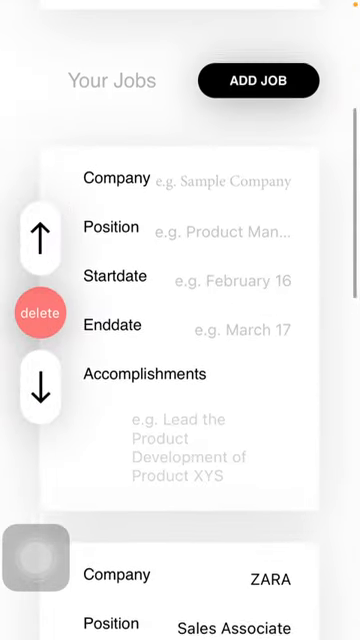
# Scroll back to the top and down to the ZARA card, collapsing the edit controls
pyautogui.scroll(-3)
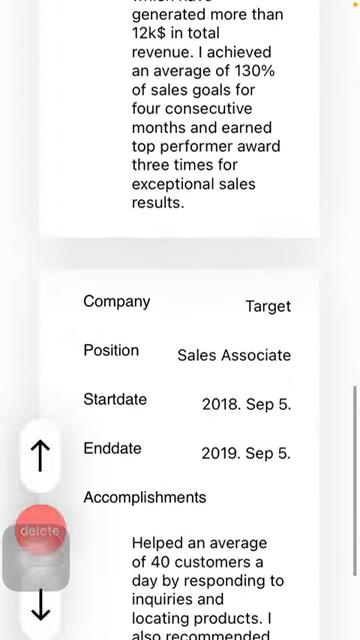
pyautogui.scroll(-3)
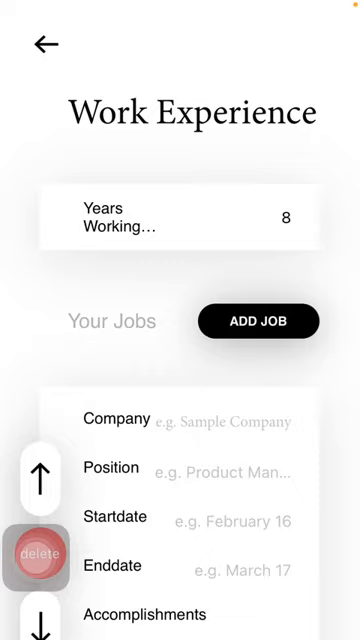
pyautogui.scroll(-3)
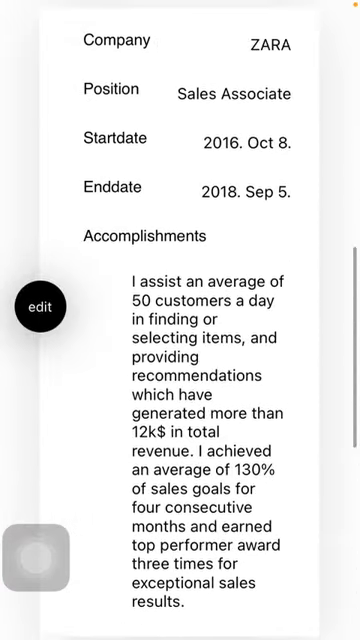
# Show reorder and delete options beside the ZARA card and scroll to the Target entry
pyautogui.scroll(3)
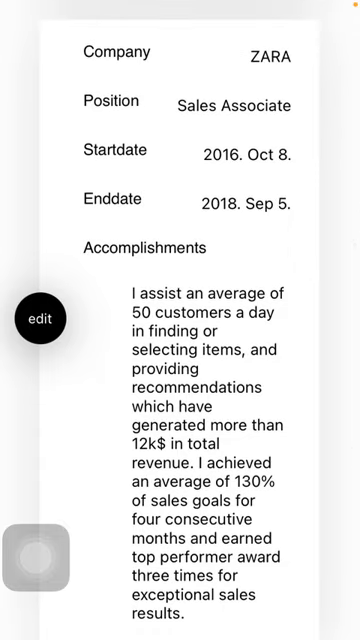
pyautogui.click(40, 318)
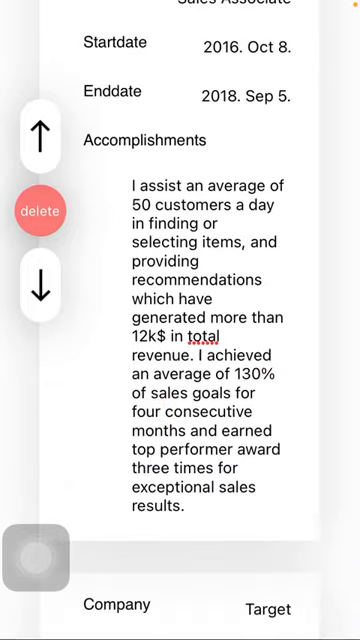
pyautogui.scroll(-3)
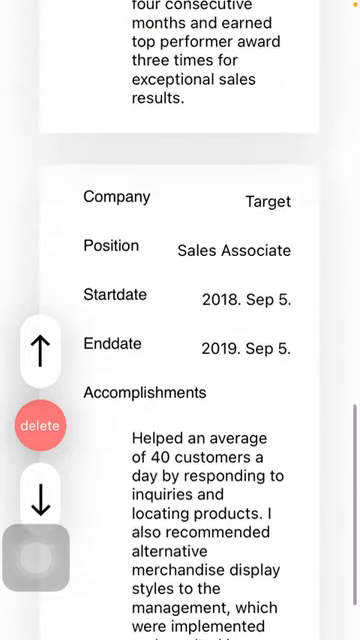